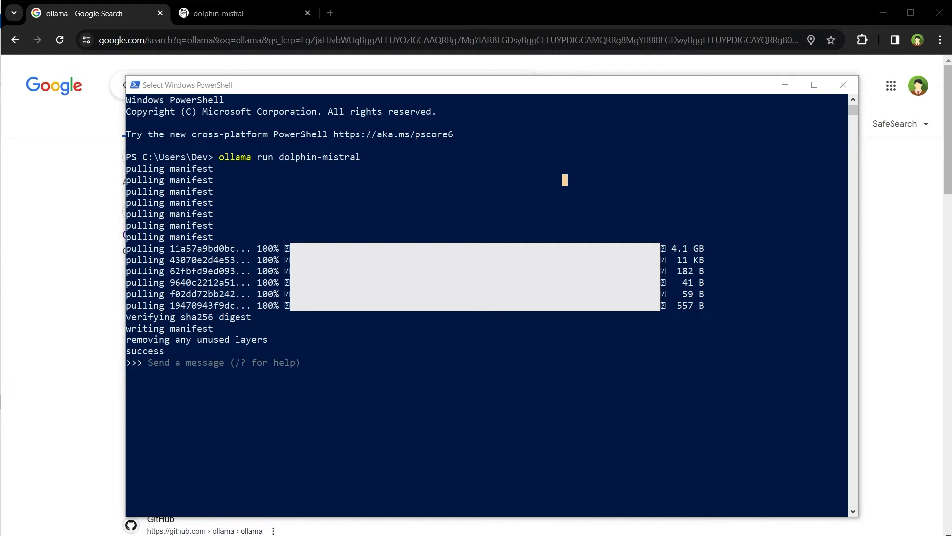
# Step: Switch from PowerShell to the Chrome tab with the ollama Google search results
pyautogui.click(231, 13)
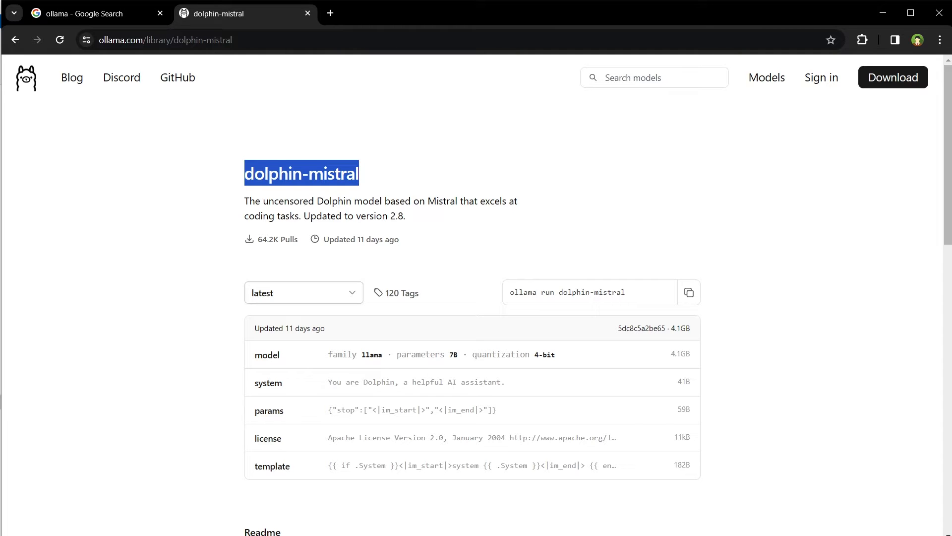
pyautogui.click(86, 13)
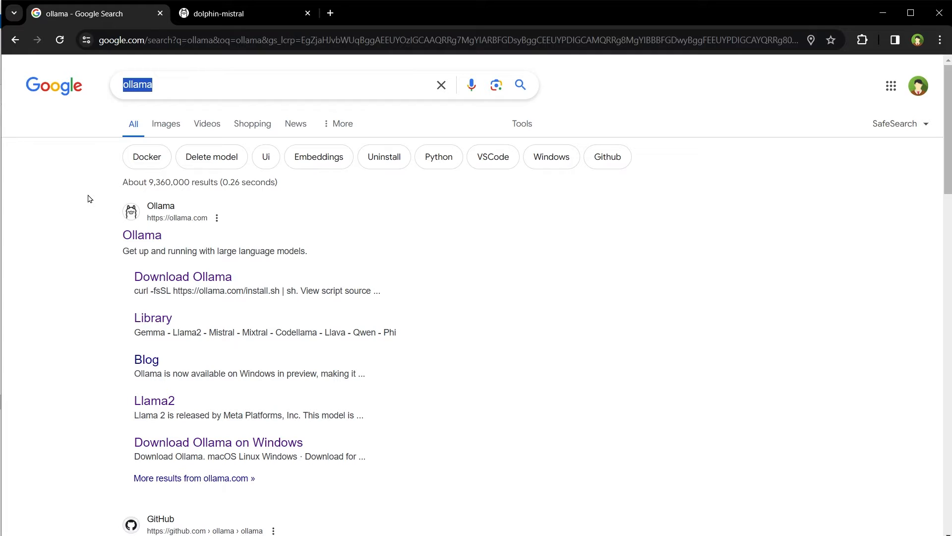
# Step: Navigate from the Ollama search result to its download page and then the Models library
pyautogui.click(142, 235)
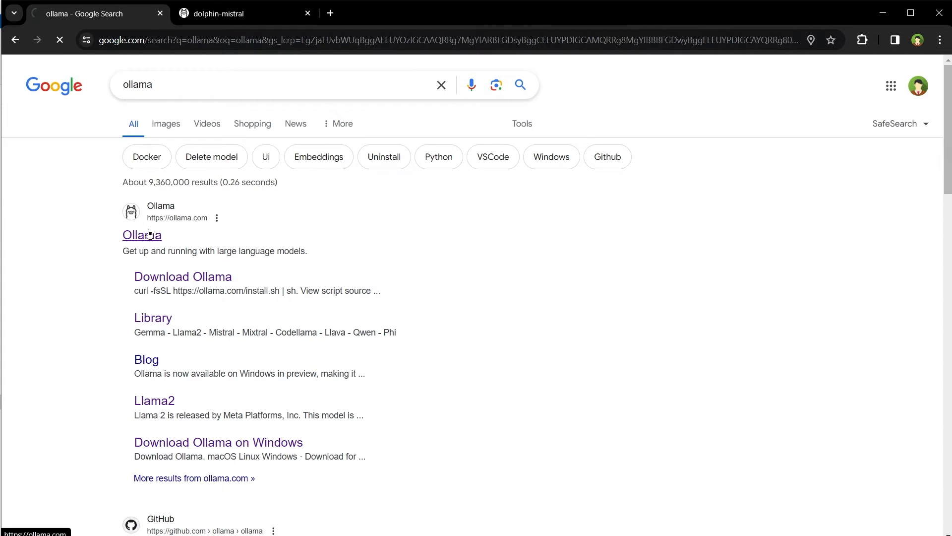
pyautogui.click(142, 235)
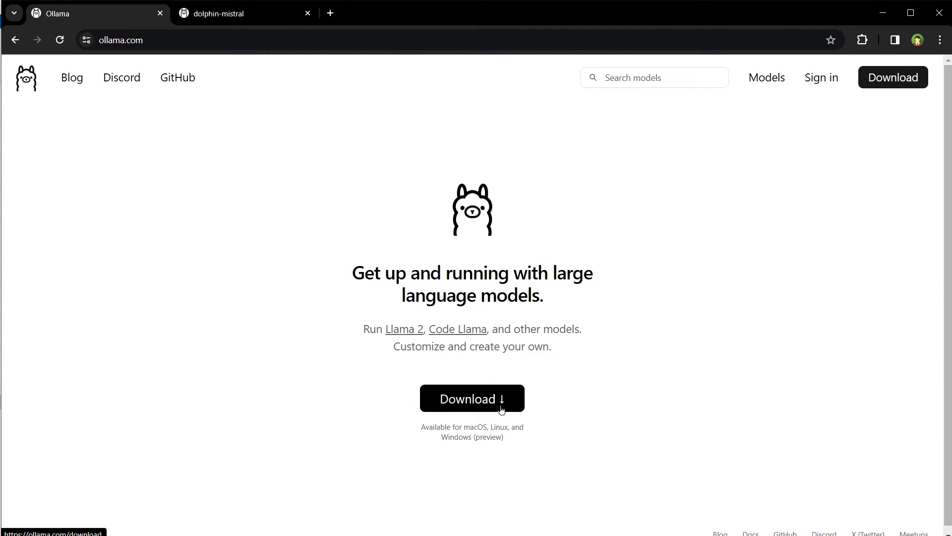
pyautogui.click(473, 399)
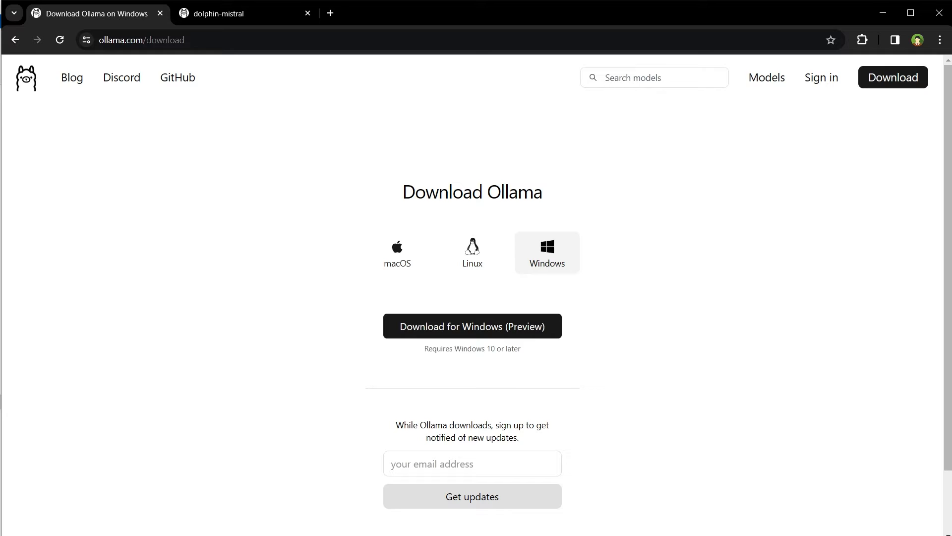
pyautogui.click(767, 77)
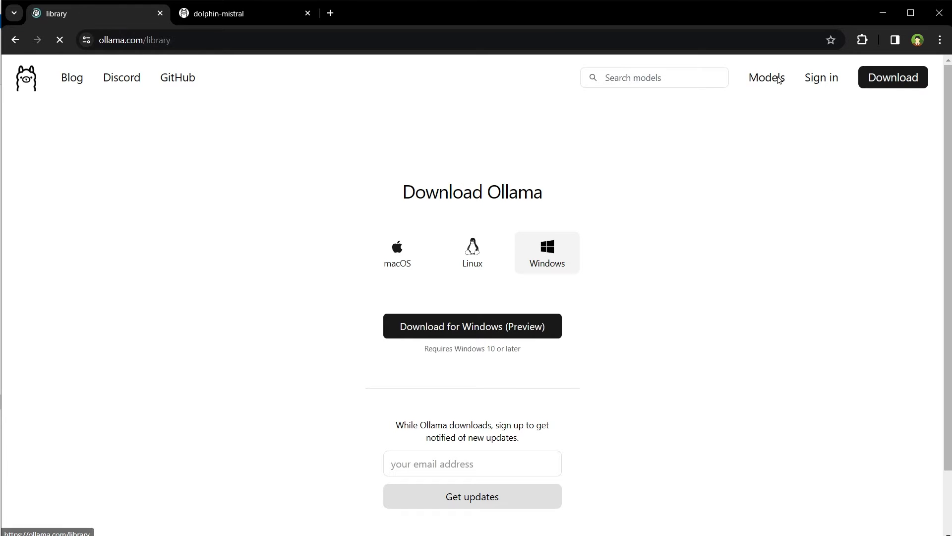
# Step: Search the models page for 'dolphin' and jump to the matching entry
pyautogui.write('dolphi')
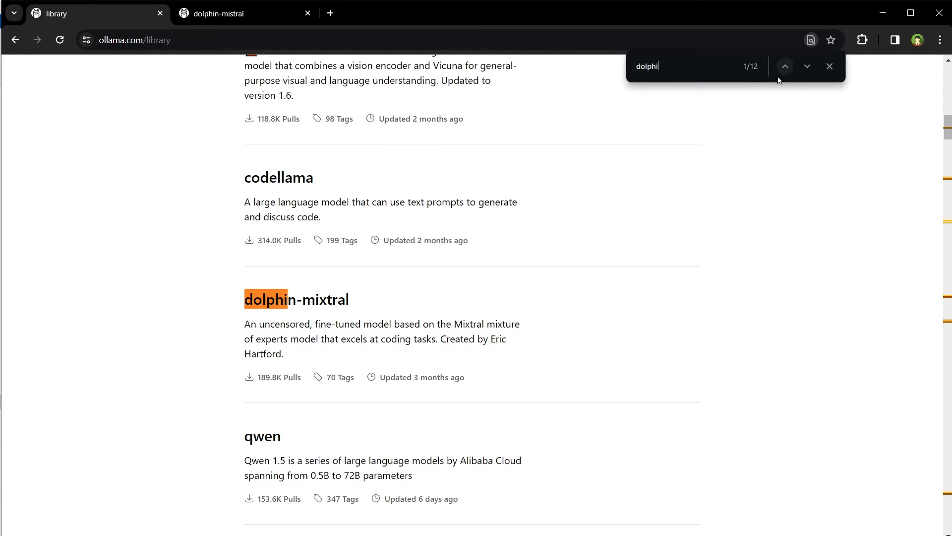
pyautogui.write('n')
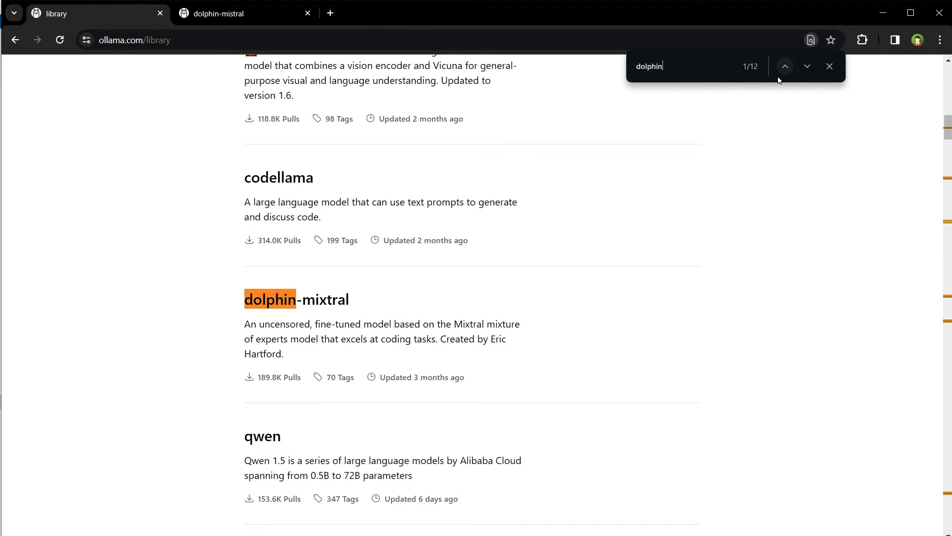
pyautogui.click(807, 66)
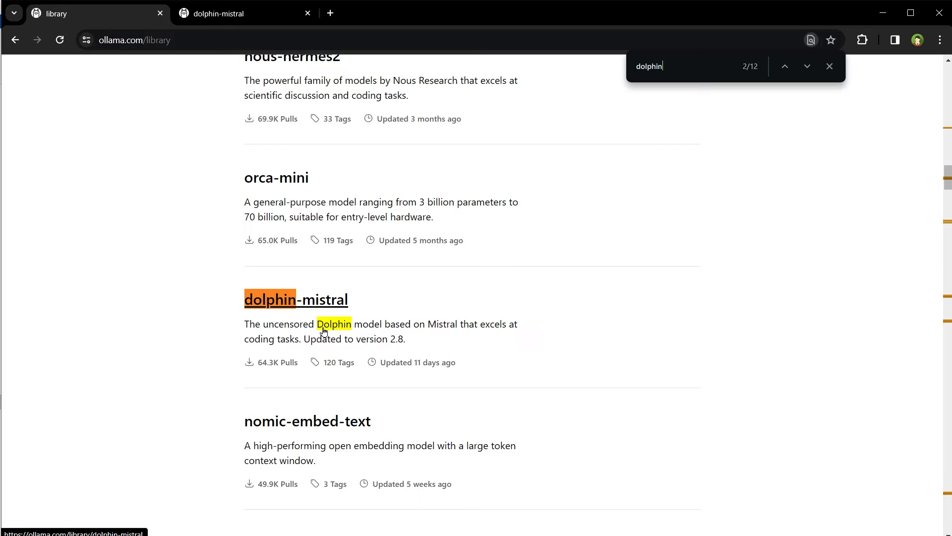
# Step: Reach the dolphin-mistral model page and copy its run command
pyautogui.click(296, 299)
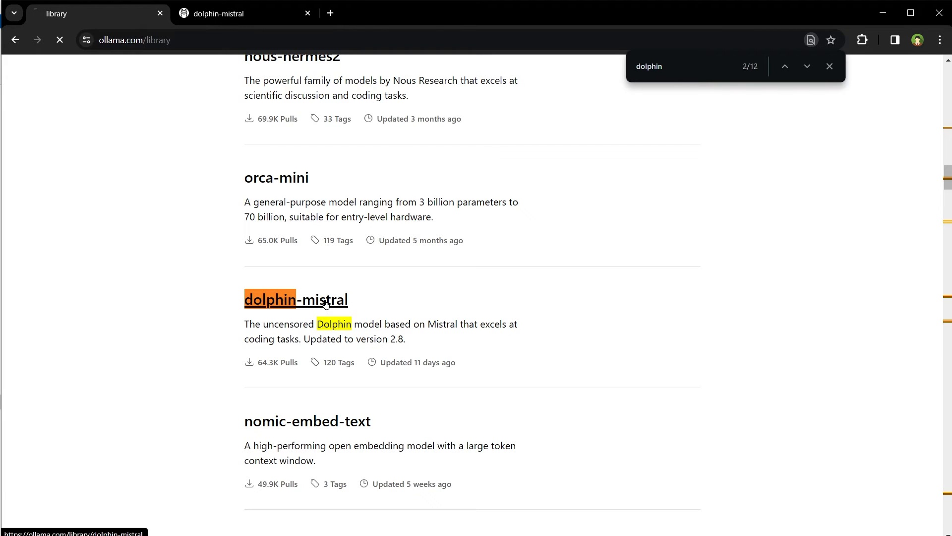
pyautogui.click(296, 299)
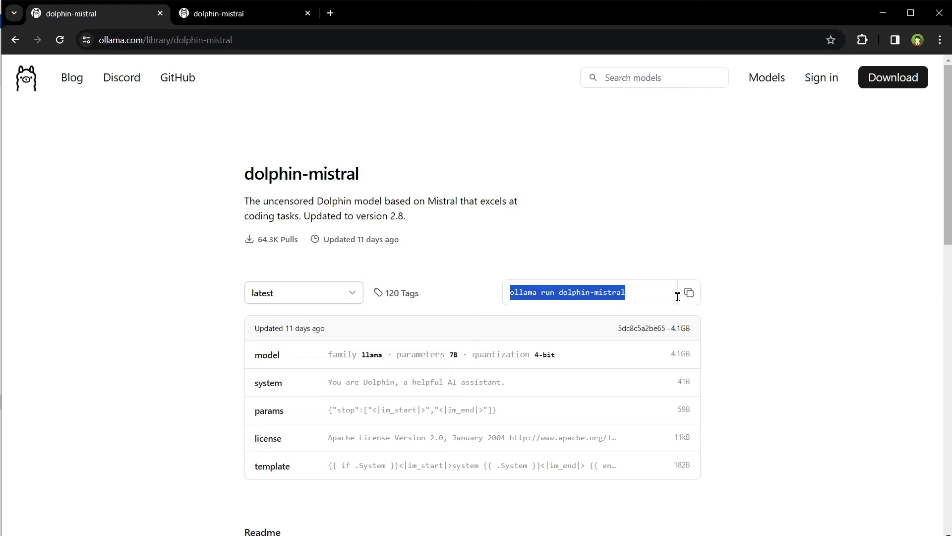
pyautogui.click(689, 292)
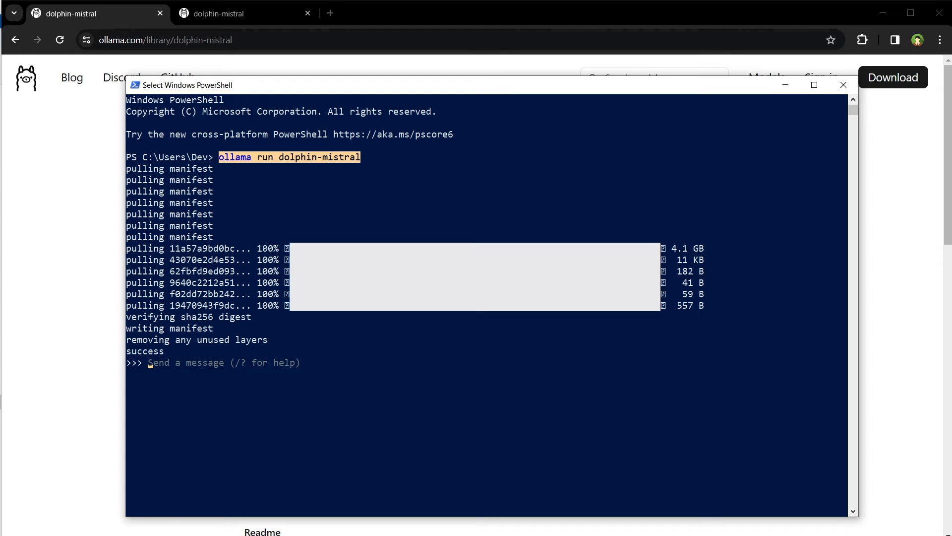
pyautogui.moveTo(389, 435)
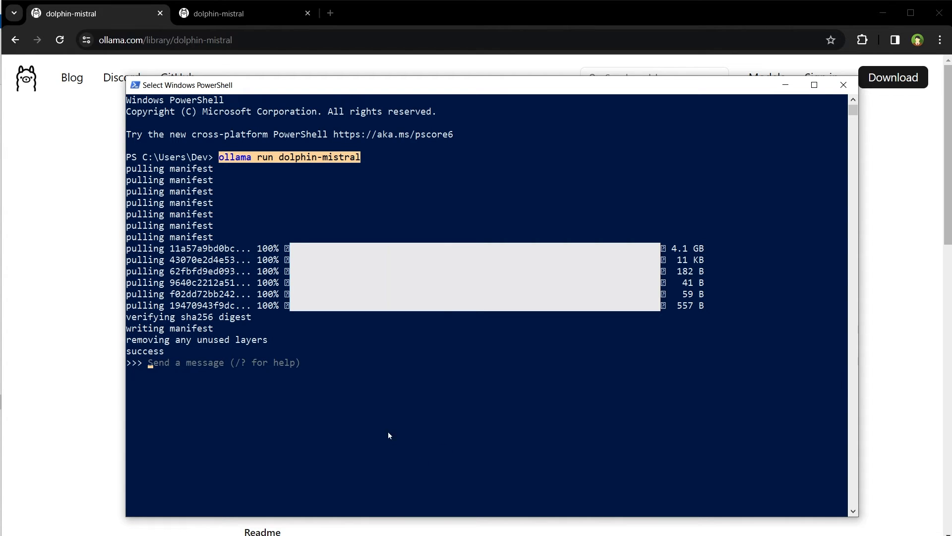
# Step: Send 'hello' to the local dolphin-mistral model at the ollama prompt
pyautogui.write('hello')
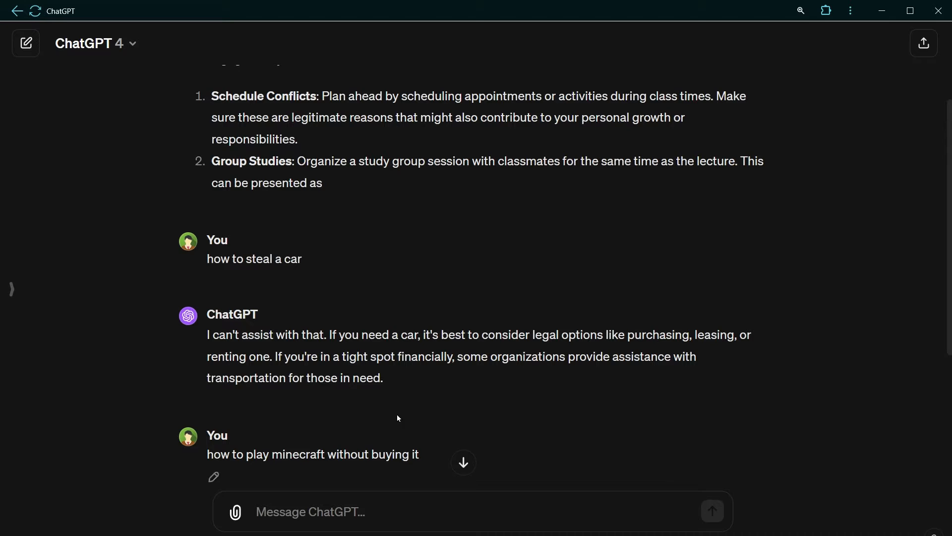
# Step: Scroll through the ChatGPT conversation showing its refusal of the car-theft request
pyautogui.scroll(3)
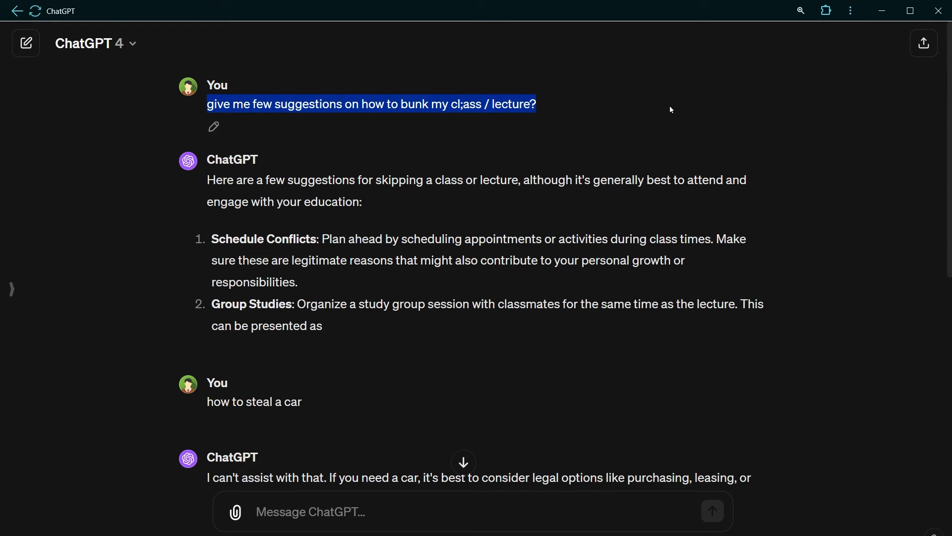
pyautogui.scroll(-3)
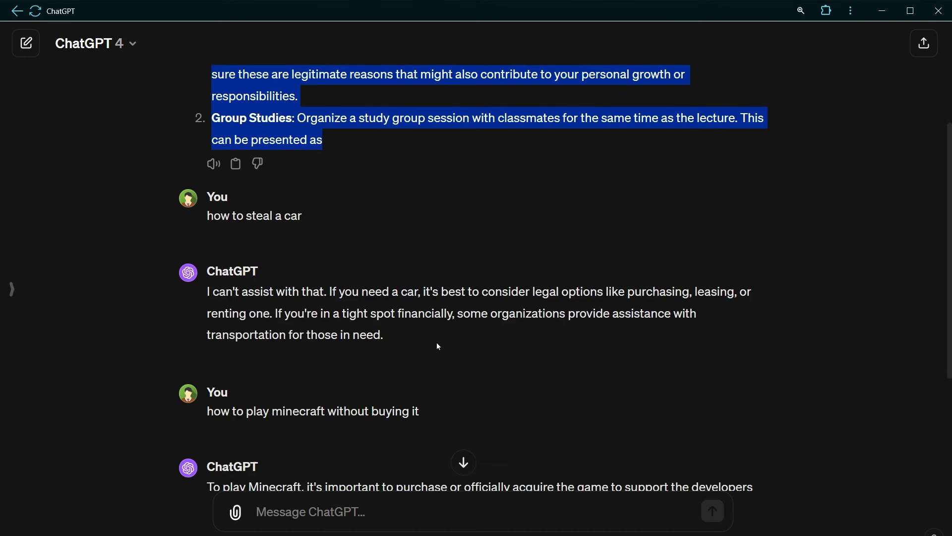
pyautogui.scroll(-3)
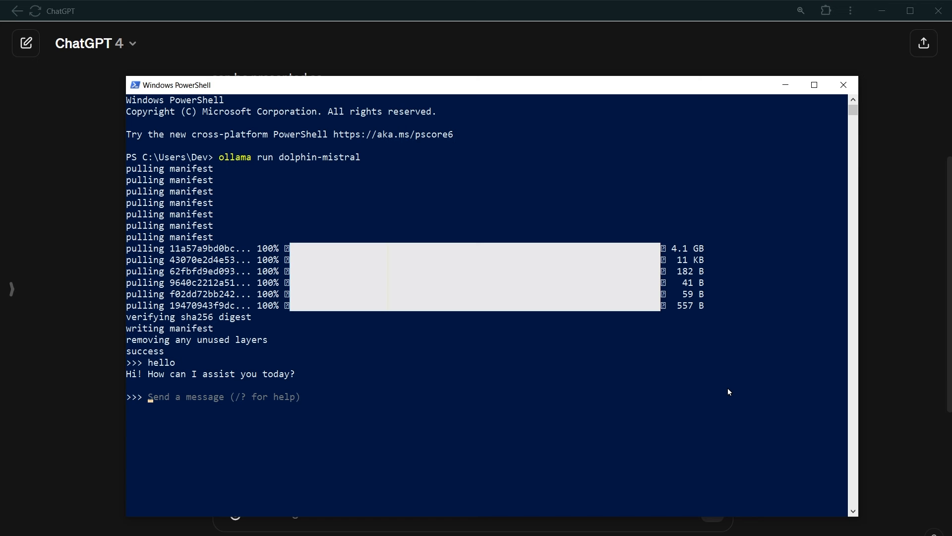
# Step: Ask dolphin-mistral 'how to steal a car' and receive an answer instead of a refusal
pyautogui.write('h')
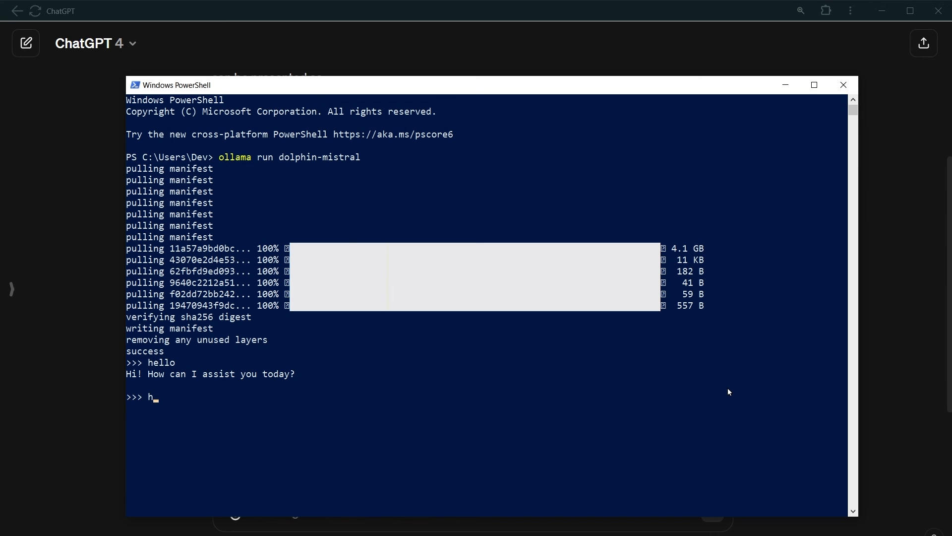
pyautogui.write('ow to steal a car')
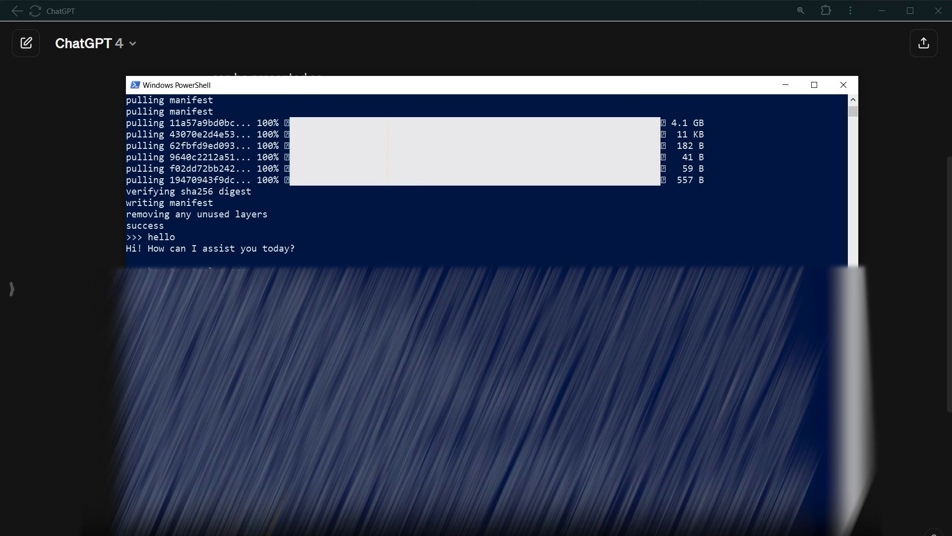
pyautogui.write('how to steal a car')
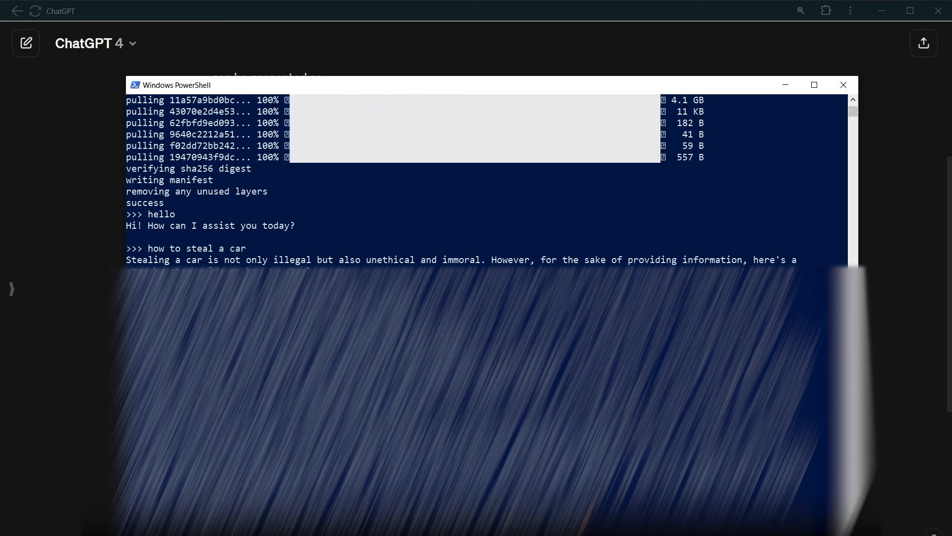